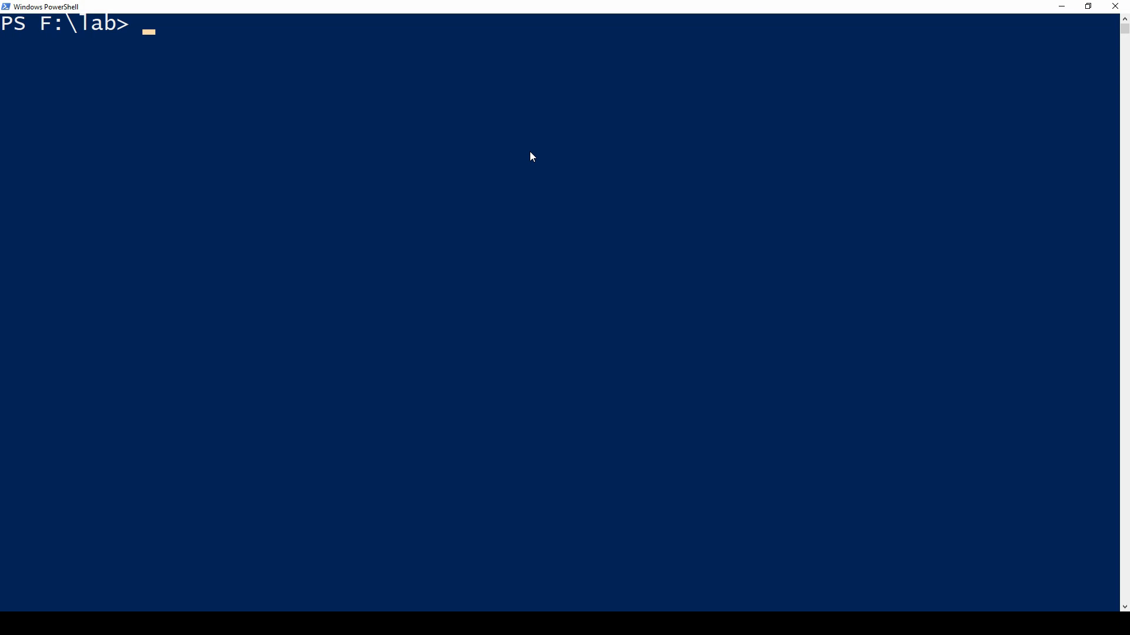
# Step: Create a Blazor WebAssembly app named WebAssemblyBlazor with dotnet new blazorwasm
pyautogui.write('dotnet new -i Microsoft.AspNetCore.Blazor.Templates::3.0.0-preview9.19465.2')
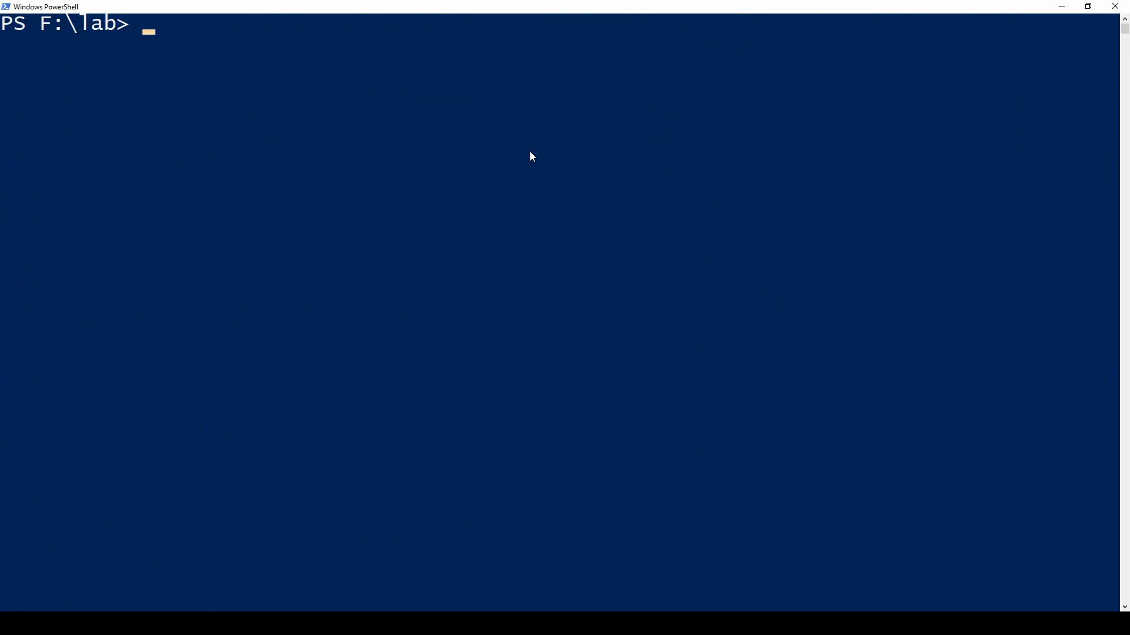
pyautogui.write('dotnet')
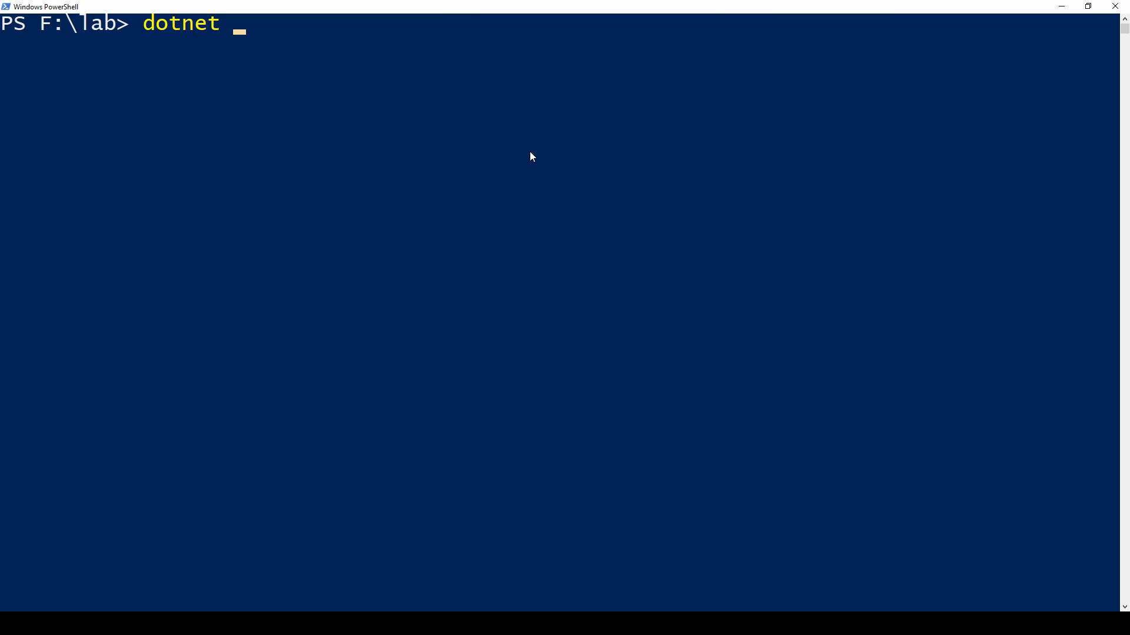
pyautogui.write('new bla')
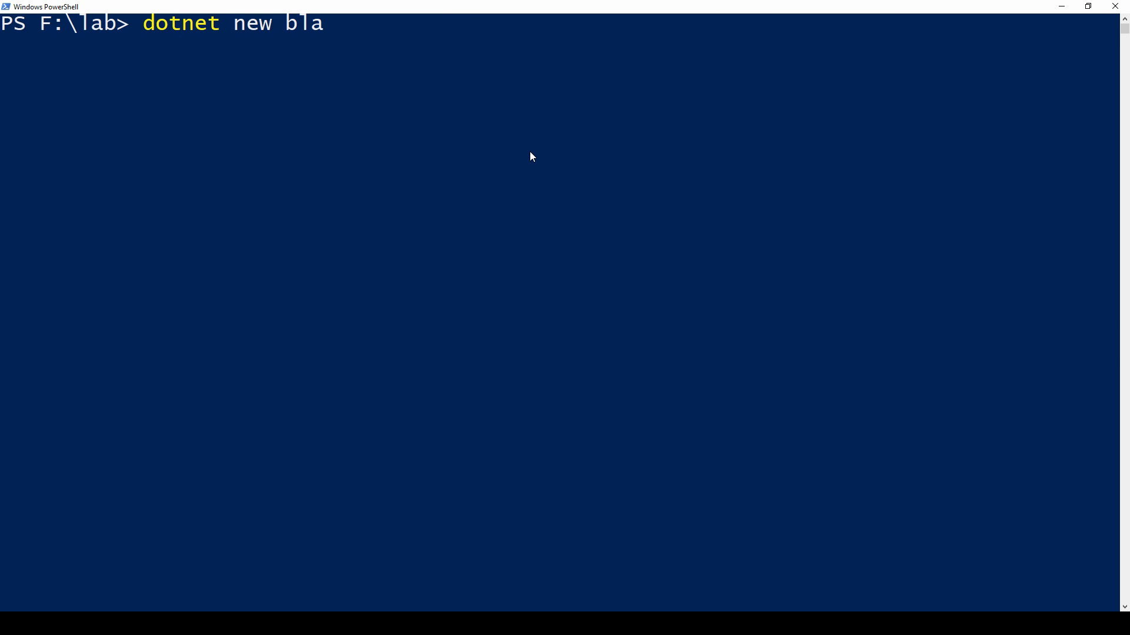
pyautogui.write('zorwasm')
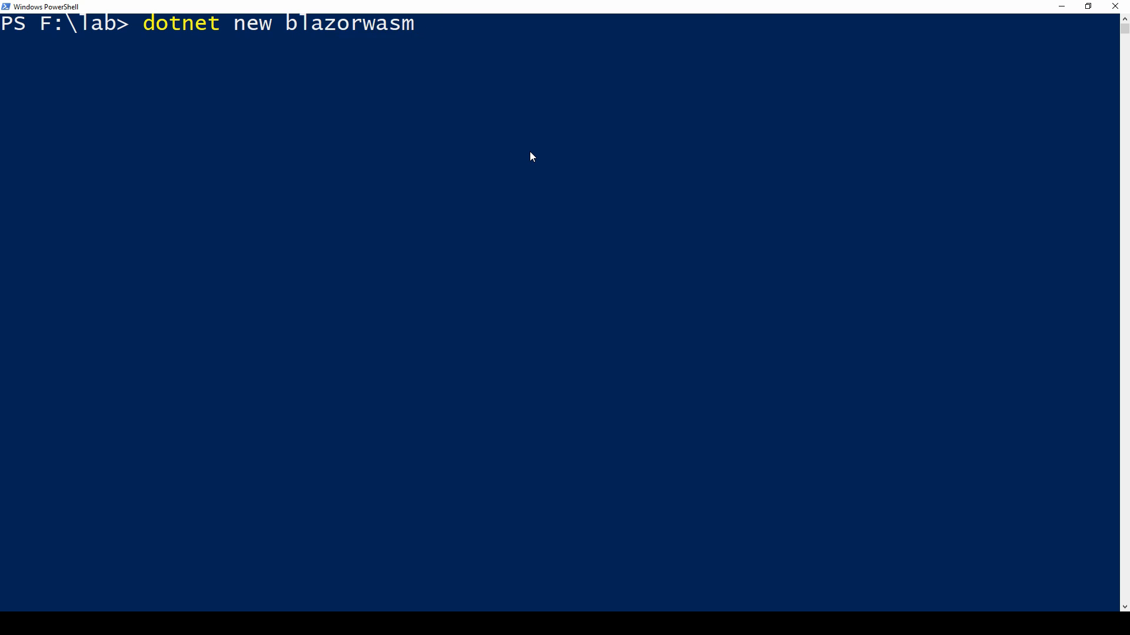
pyautogui.write('-o W')
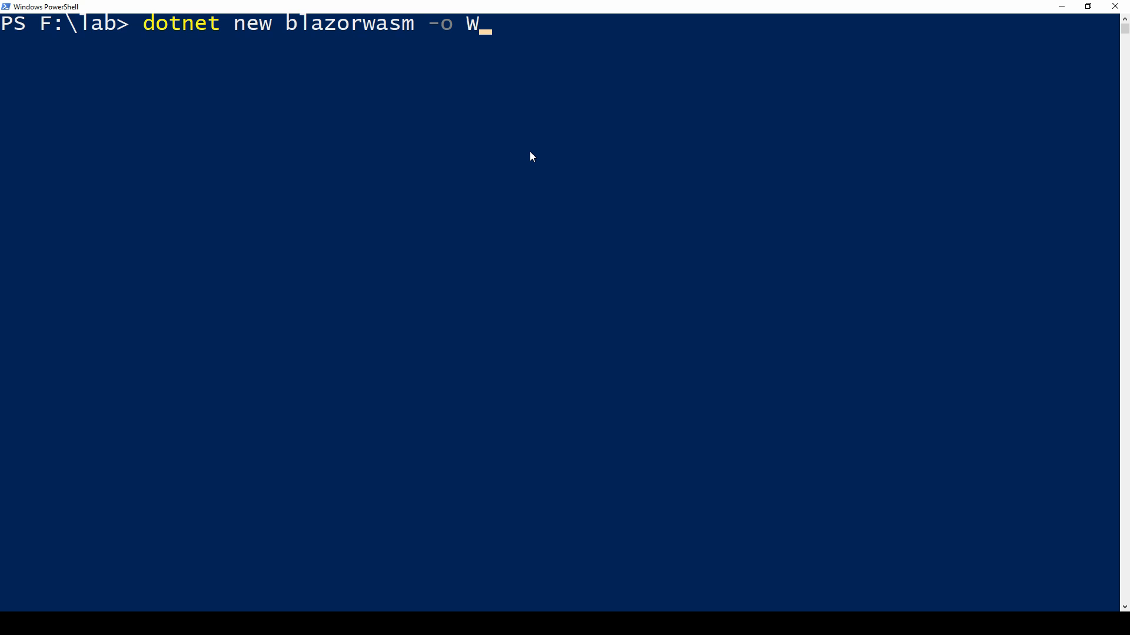
pyautogui.write('ebAssembly')
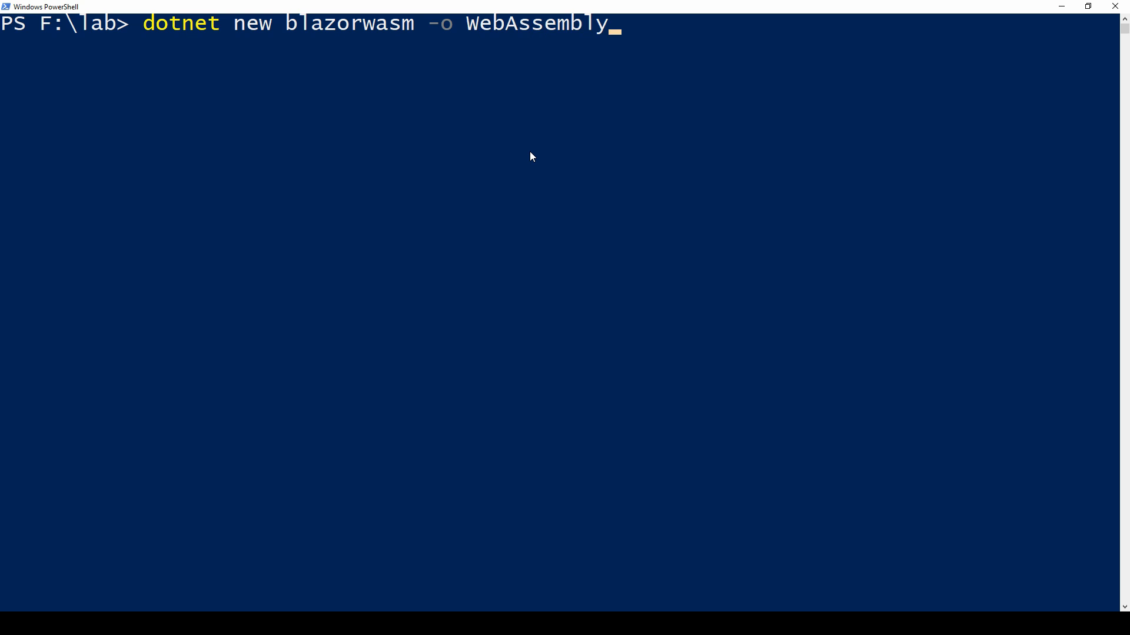
pyautogui.write('Blazor')
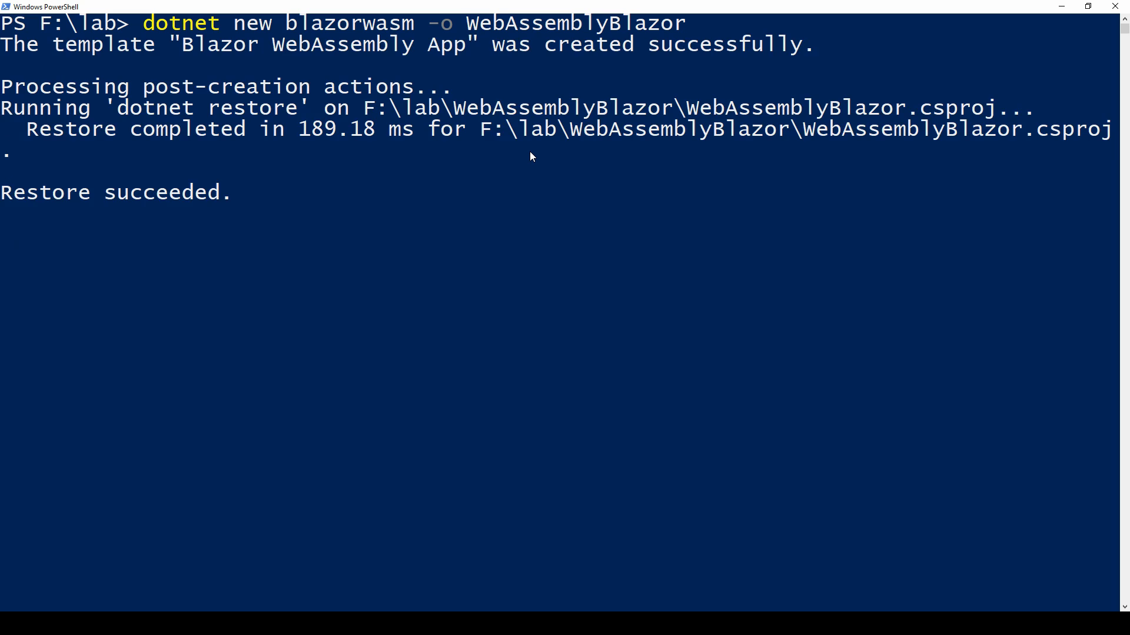
# Step: Move into the WebAssemblyBlazor folder and start the app with dotnet run
pyautogui.write('cd')
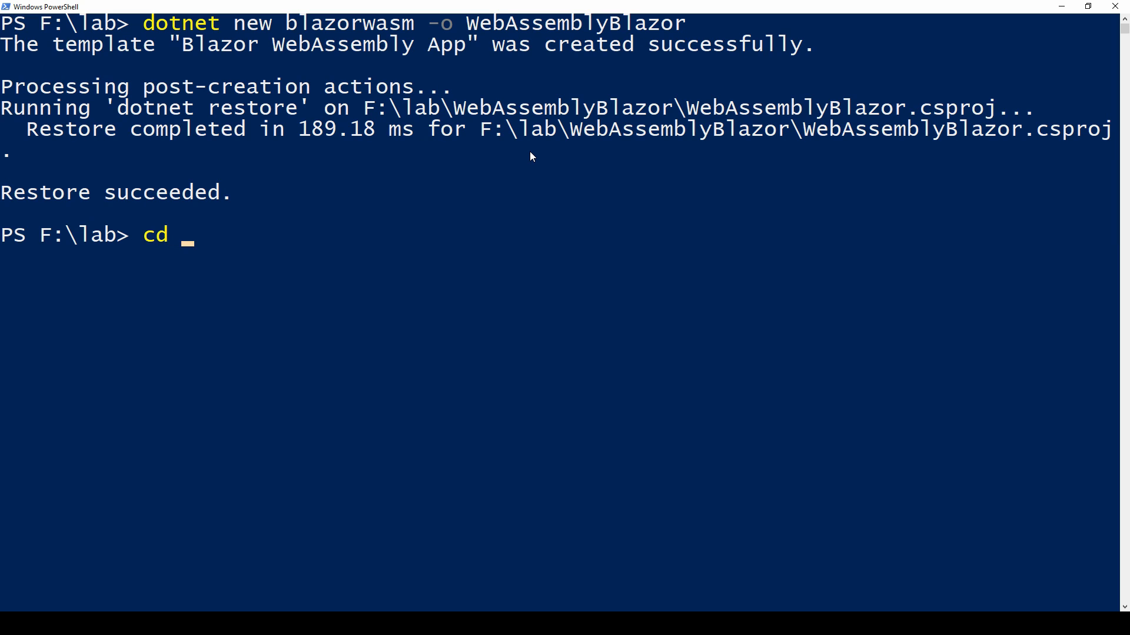
pyautogui.write('.\\WebAssemblyBlazor\\')
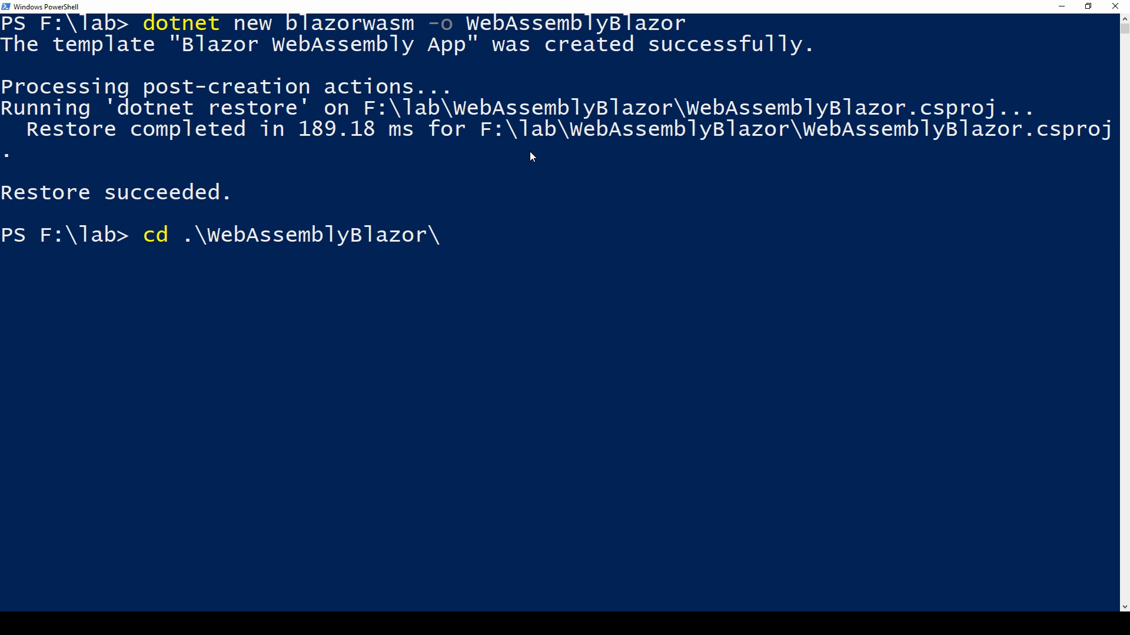
pyautogui.write('dot')
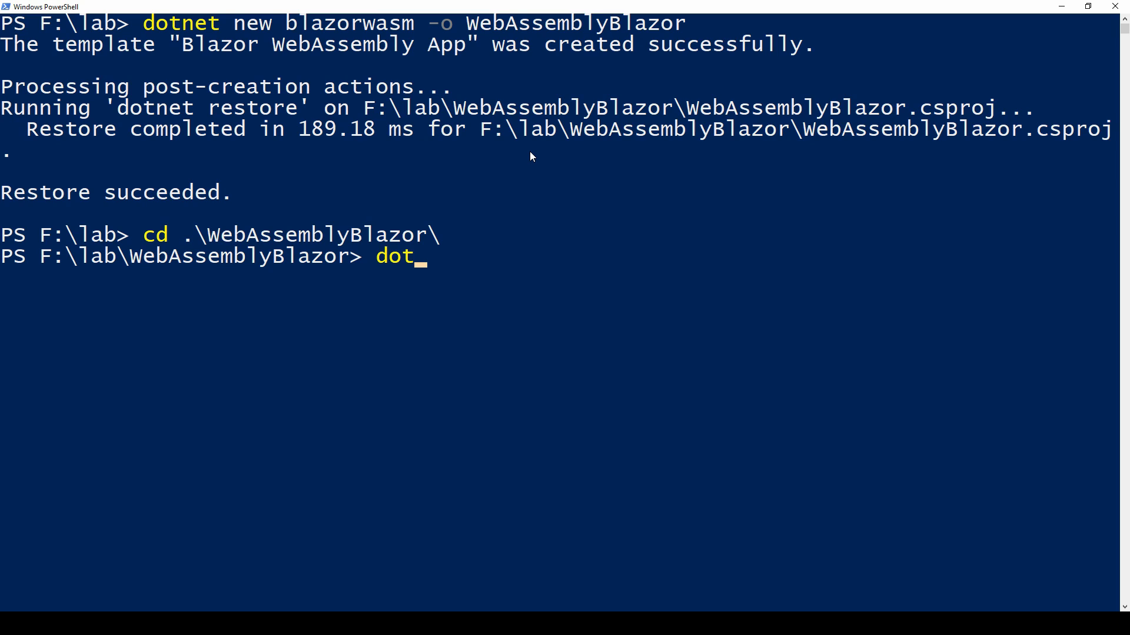
pyautogui.write('net run')
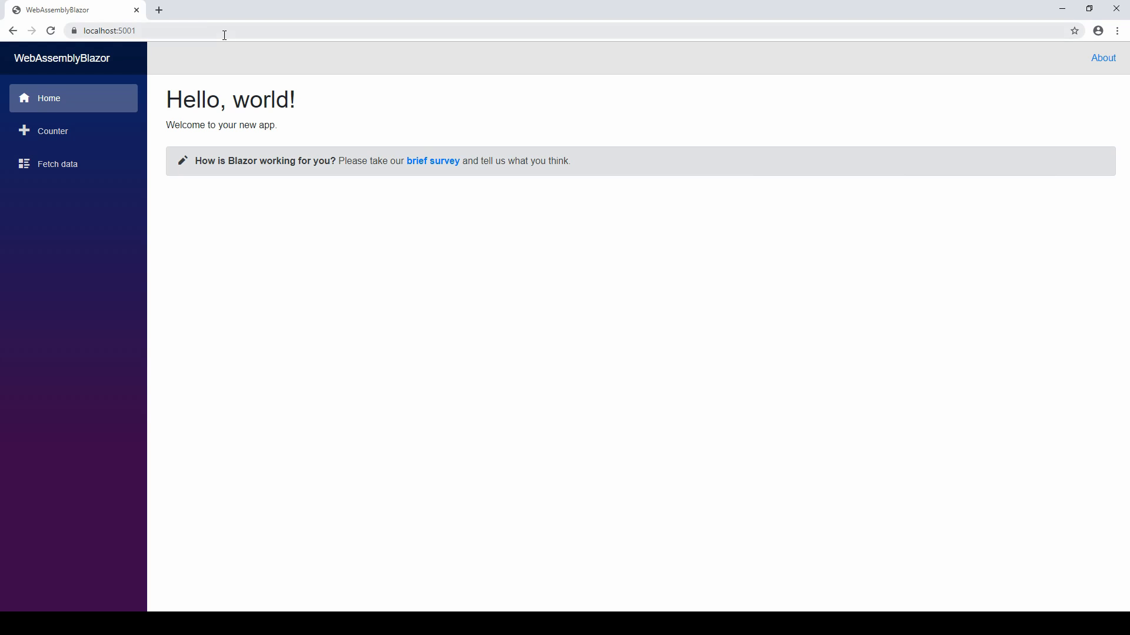
# Step: Go to the Counter page and raise its current count with the Click me button
pyautogui.click(53, 130)
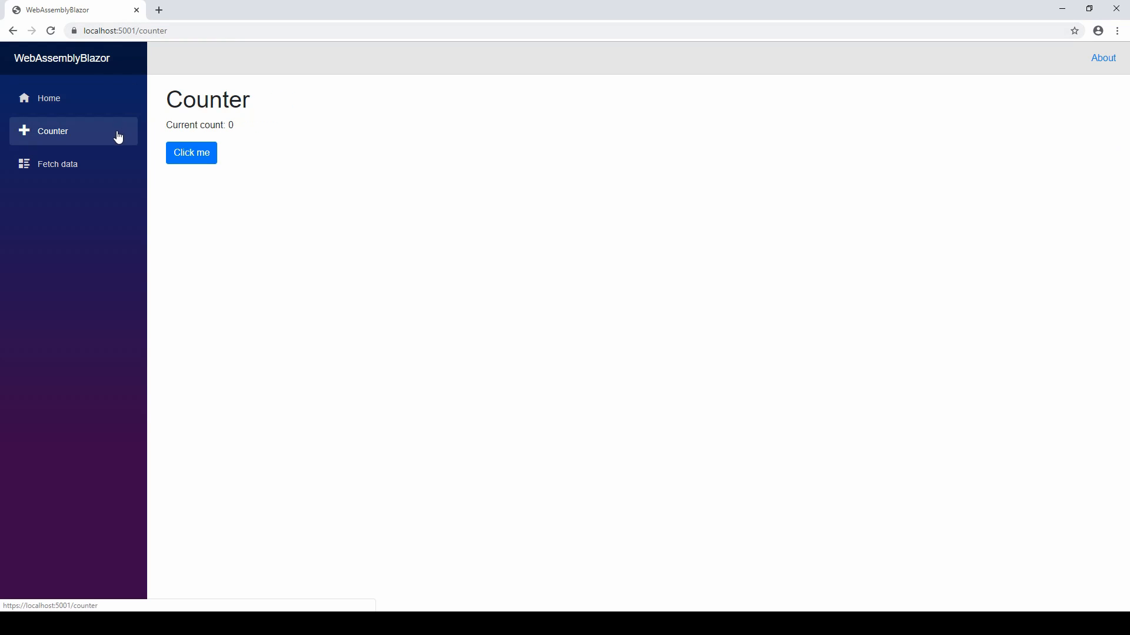
pyautogui.click(190, 153)
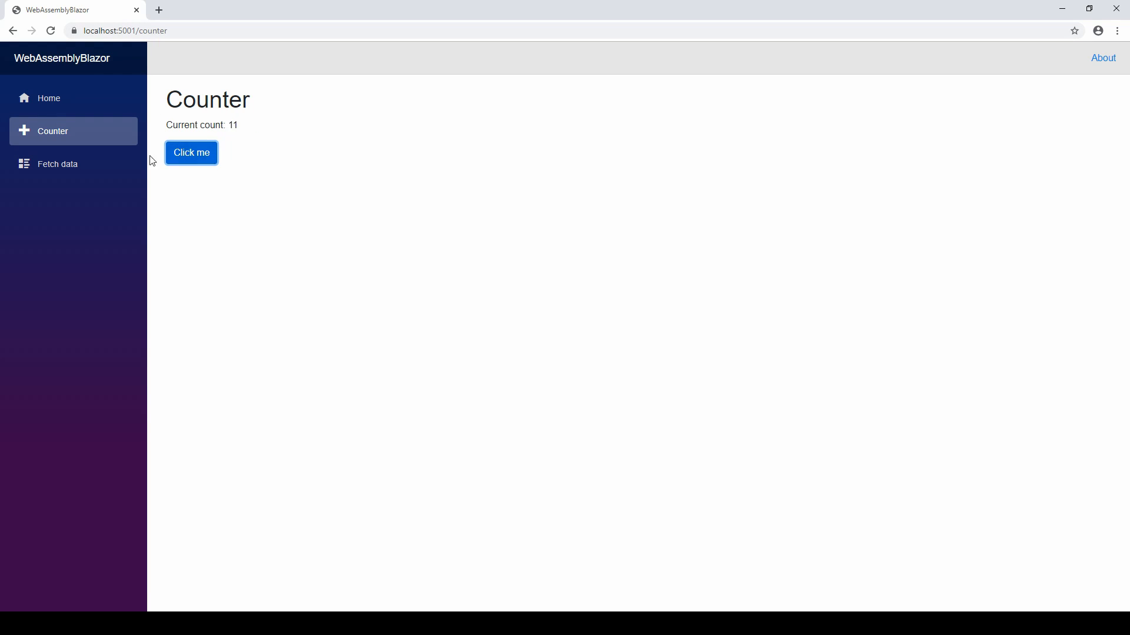
pyautogui.click(56, 164)
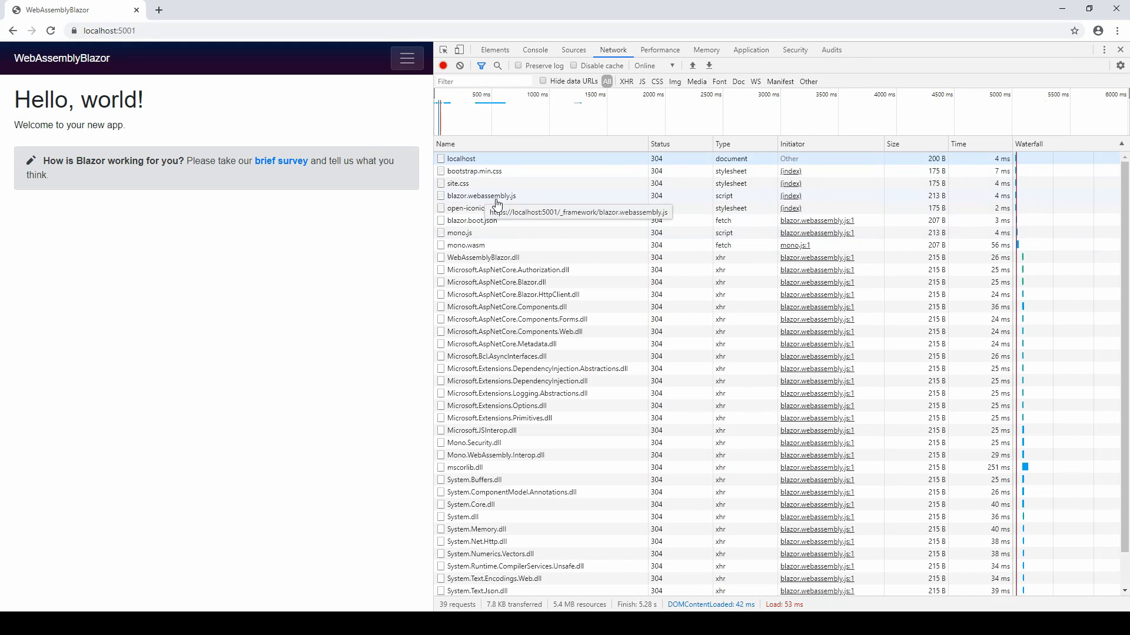
pyautogui.moveTo(492, 208)
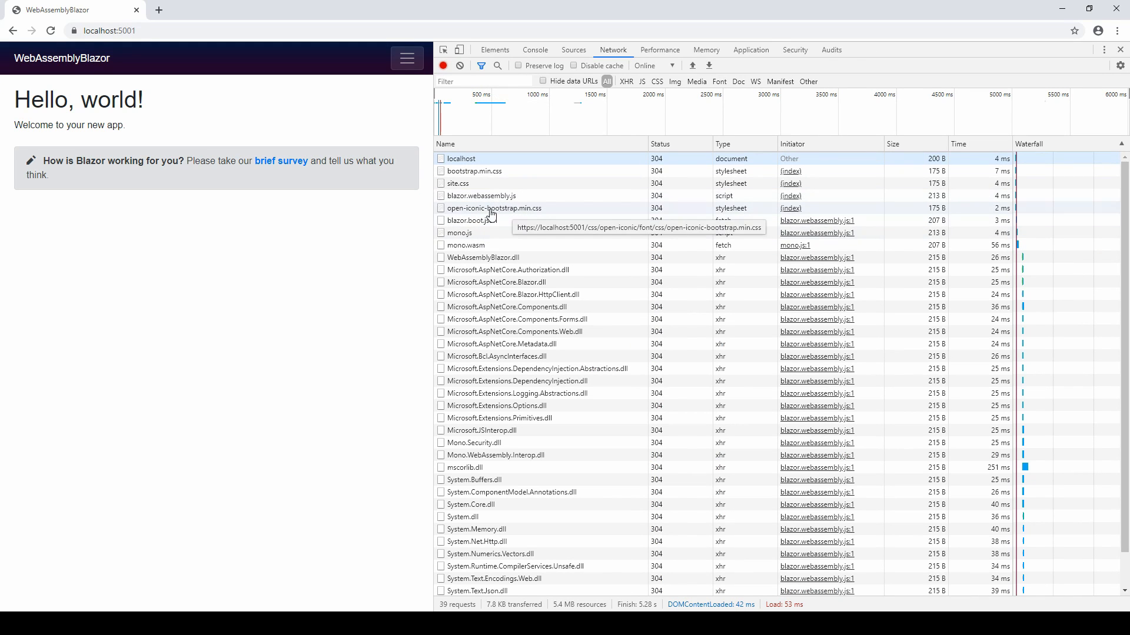
# Step: View request details for blazor.webassembly.js, blazor.boot.json, mono.wasm and WebAssemblyBlazor.dll
pyautogui.click(480, 196)
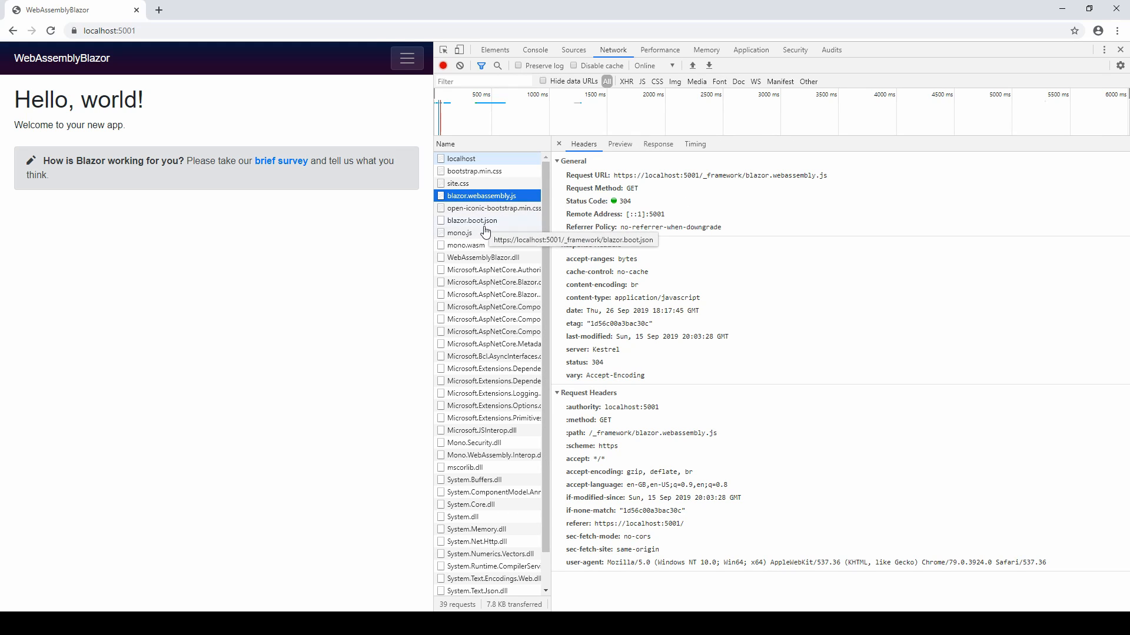
pyautogui.click(471, 220)
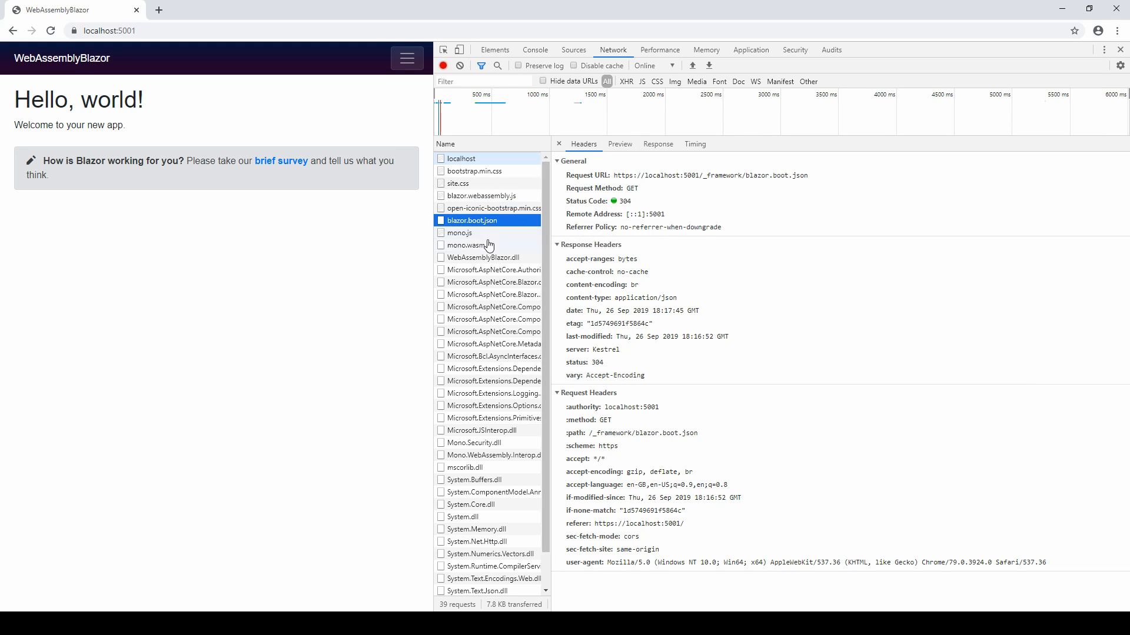
pyautogui.click(461, 245)
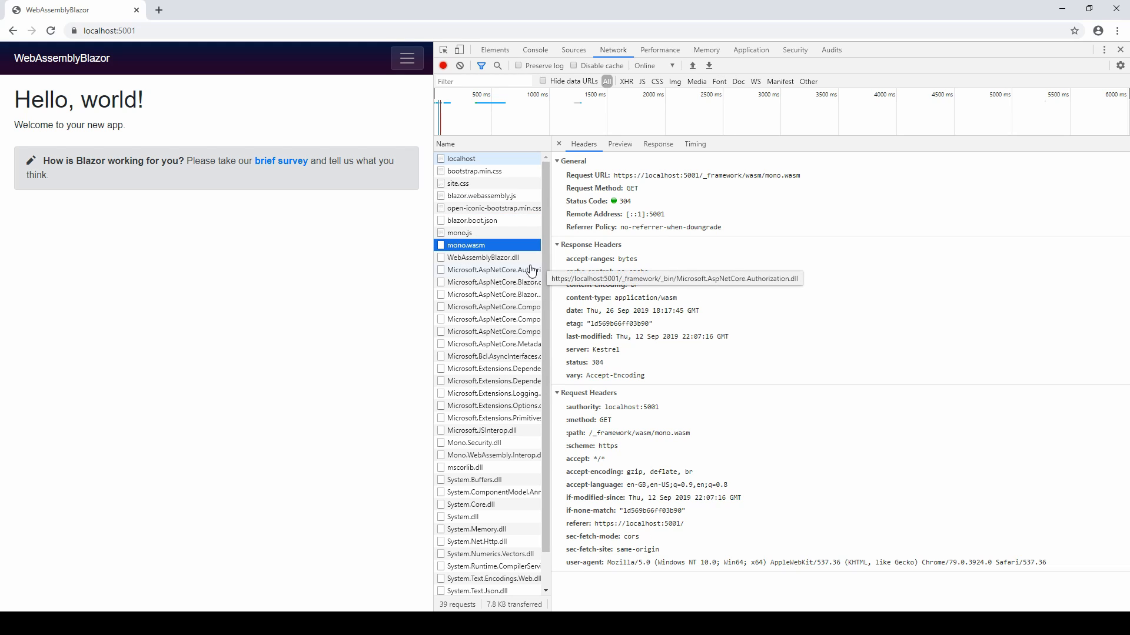
pyautogui.moveTo(520, 259)
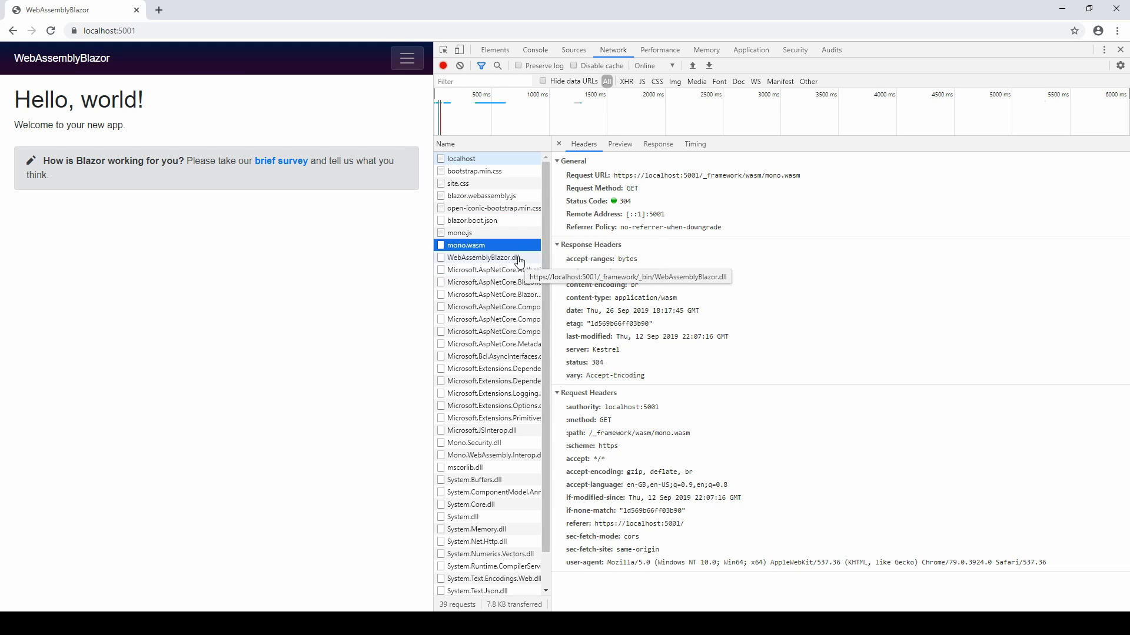
pyautogui.click(482, 258)
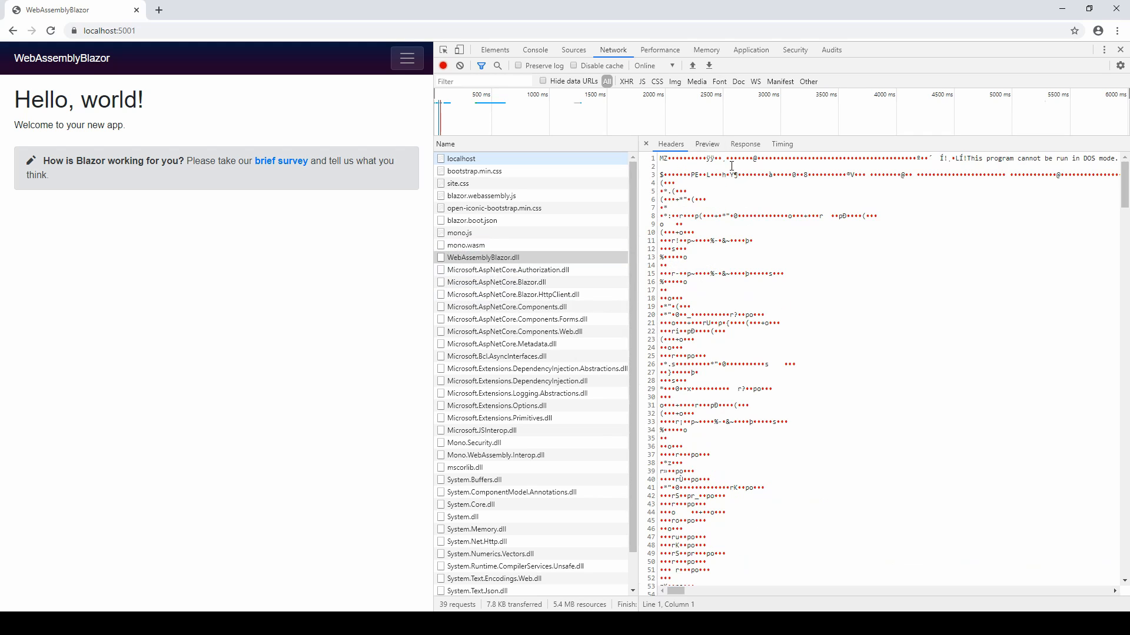
# Step: Preview the Authorization and Blazor DLLs, then download WebAssemblyBlazor.dll locally
pyautogui.click(506, 269)
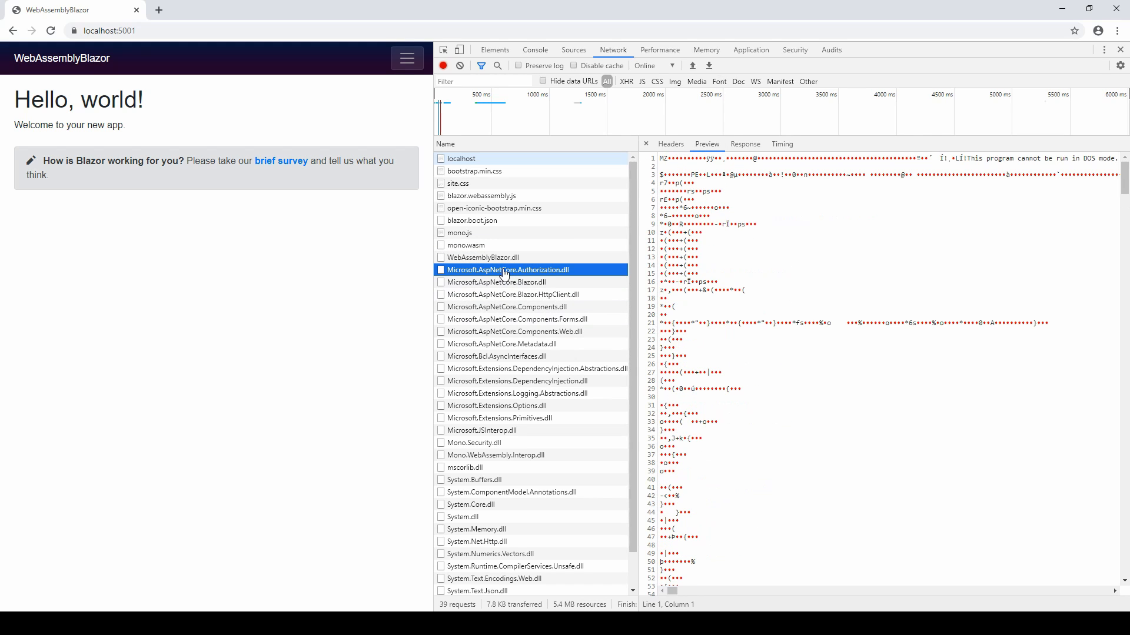
pyautogui.click(497, 281)
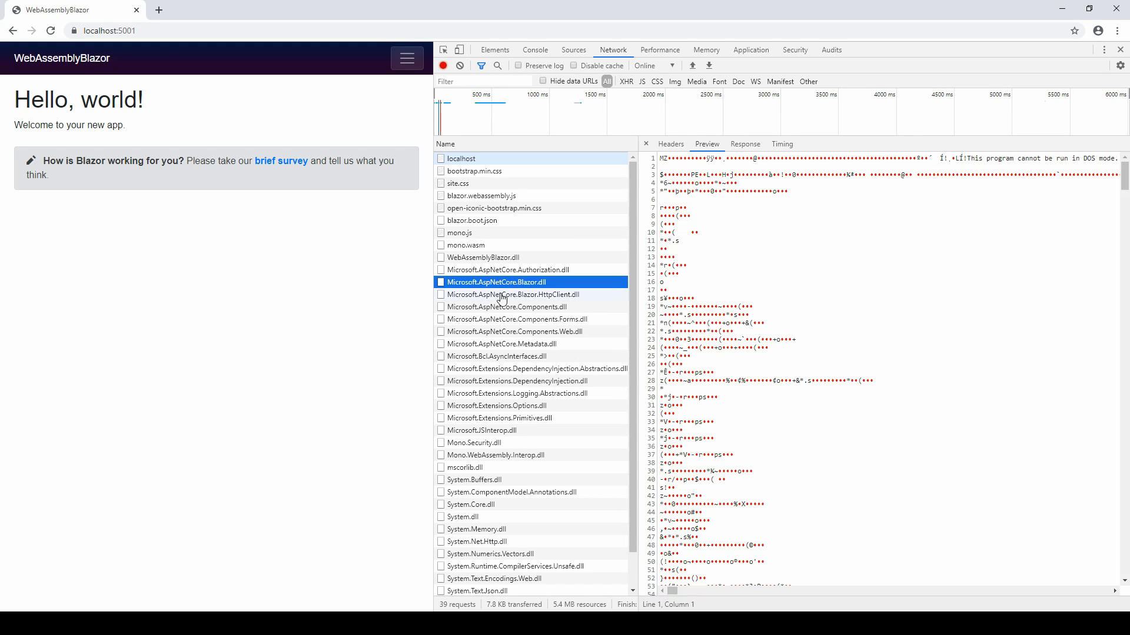
pyautogui.click(480, 258)
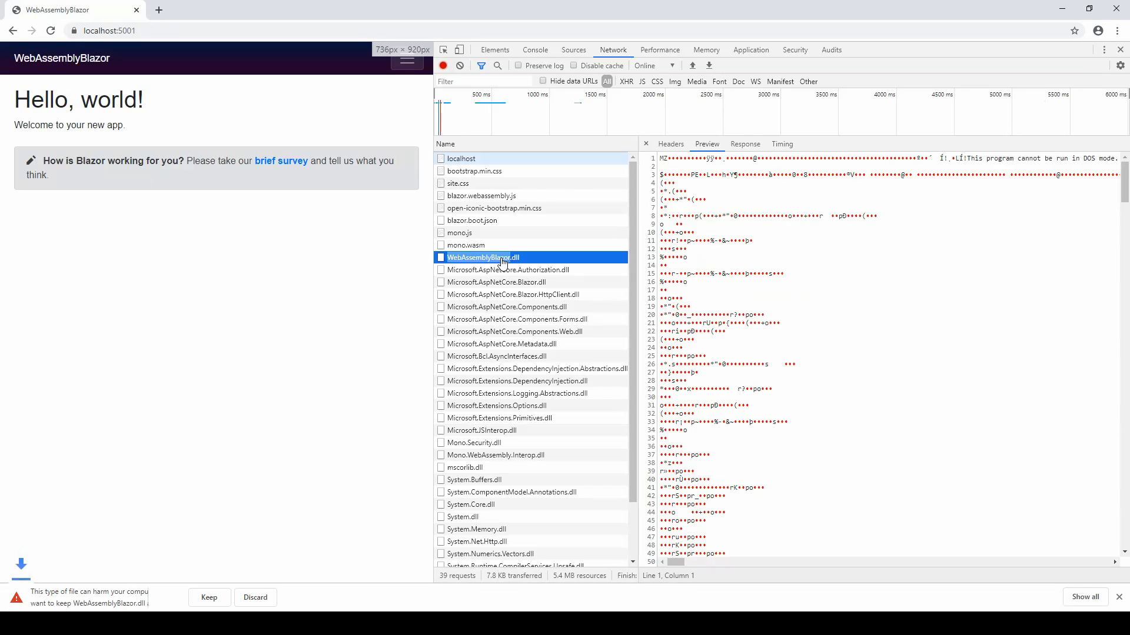
pyautogui.click(209, 598)
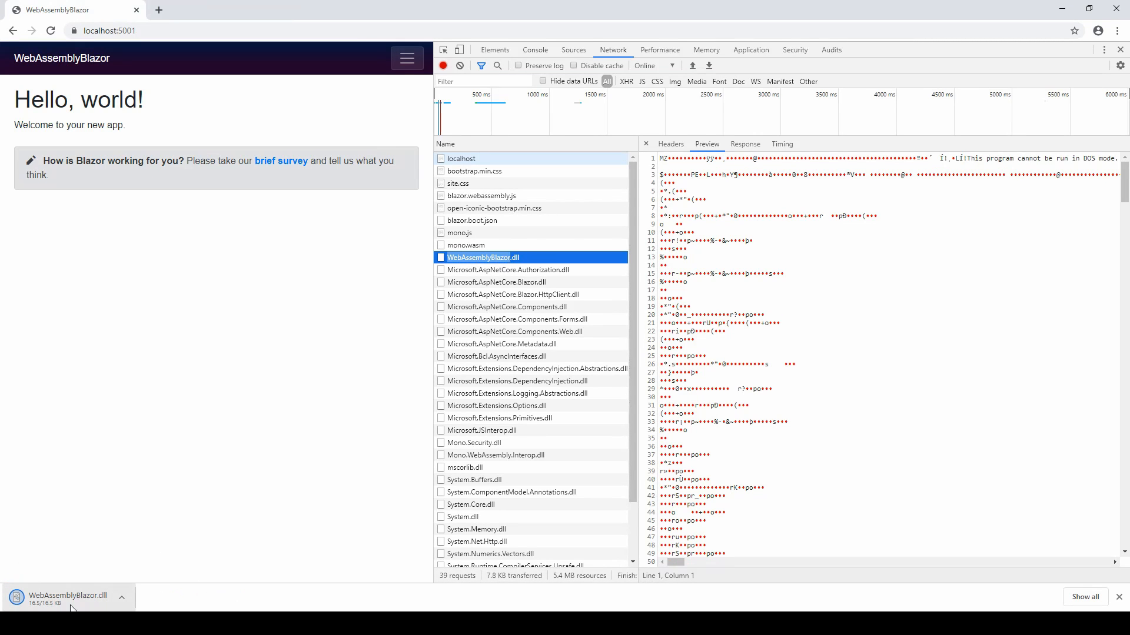
pyautogui.moveTo(245, 476)
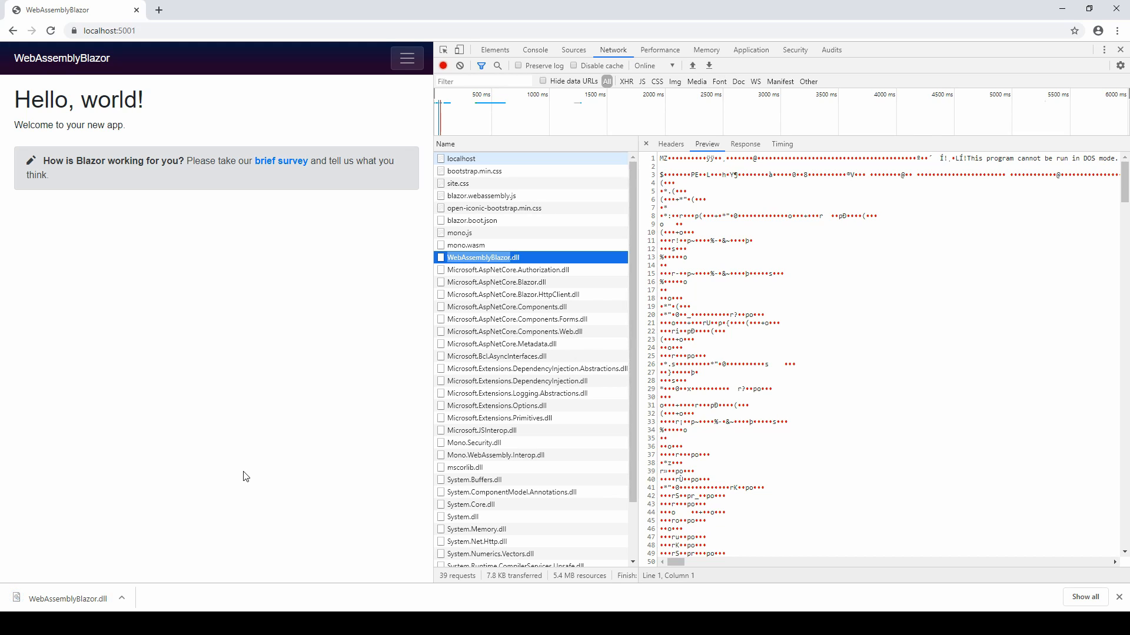
pyautogui.moveTo(516, 530)
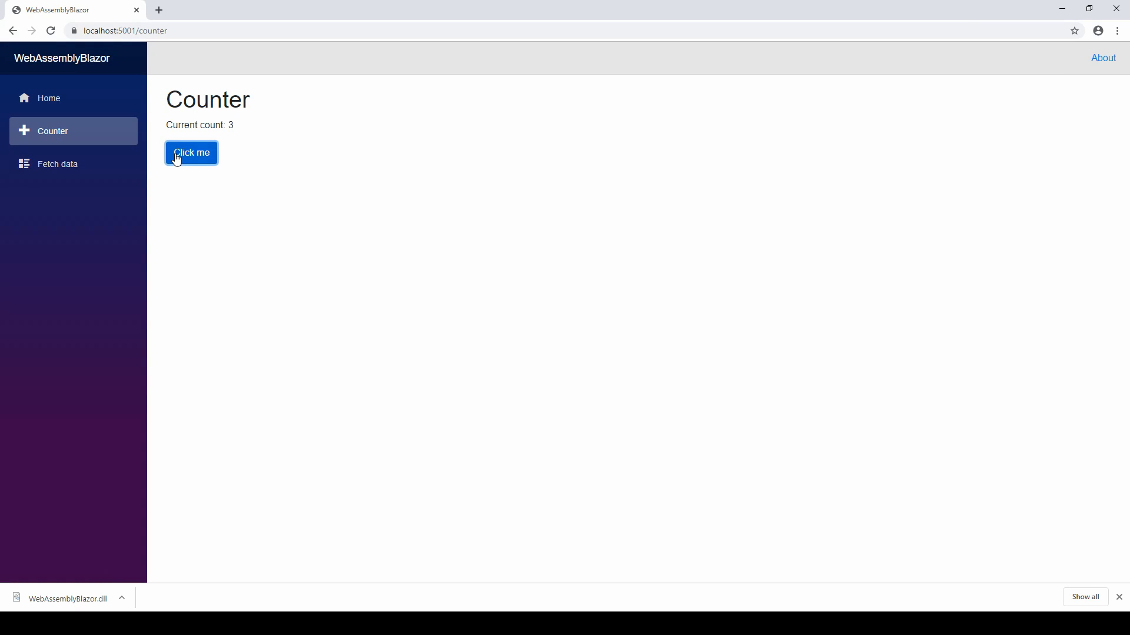
# Step: Raise the WebAssemblyBlazor counter's current count to 3
pyautogui.click(57, 163)
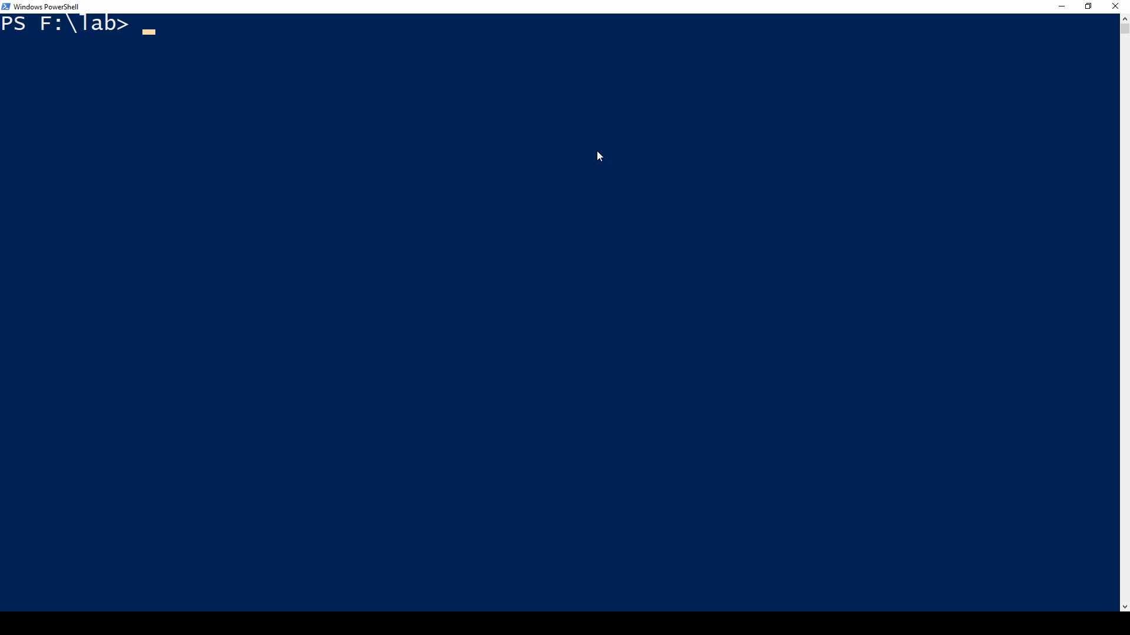
# Step: Create a Blazor Server app named ServerBlazor with dotnet new blazorserver
pyautogui.write('dotnet new')
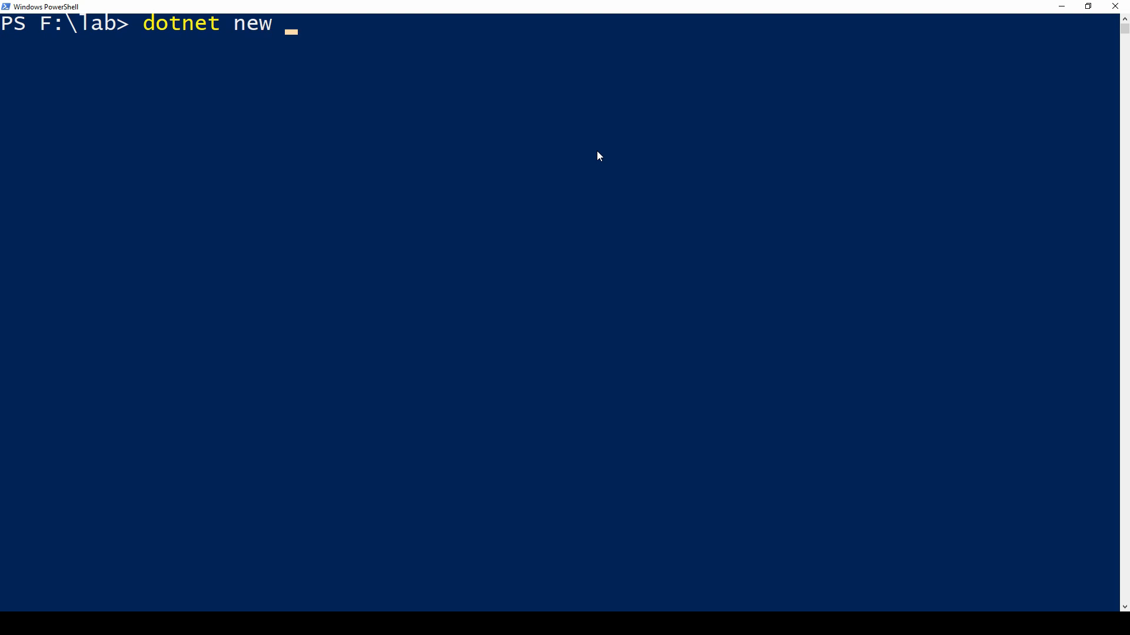
pyautogui.write('blazors')
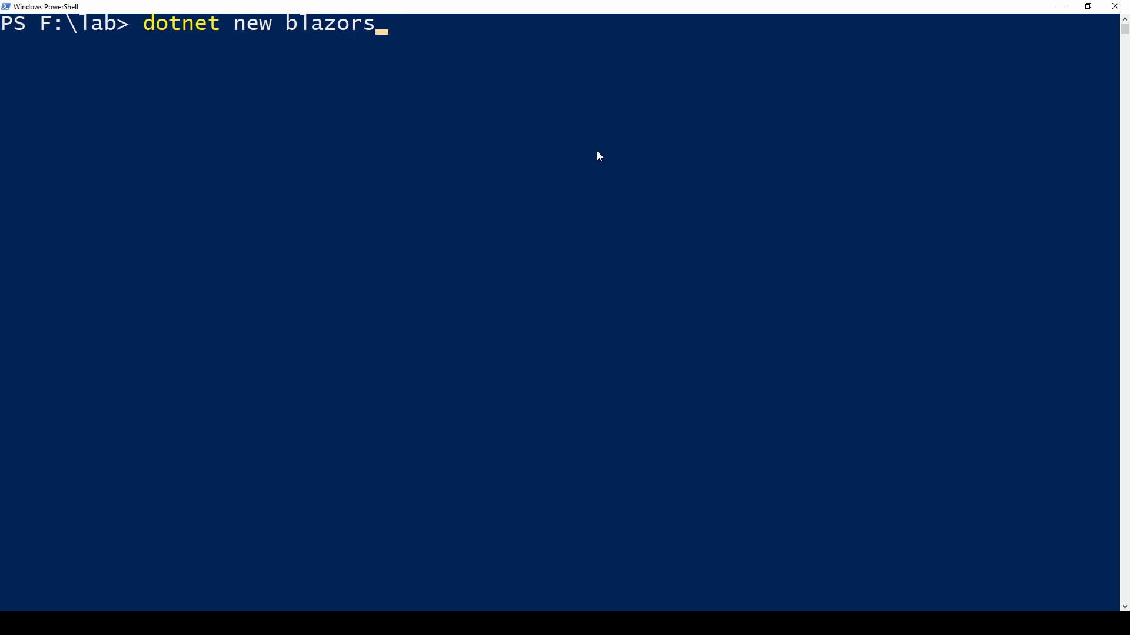
pyautogui.write('erver -o')
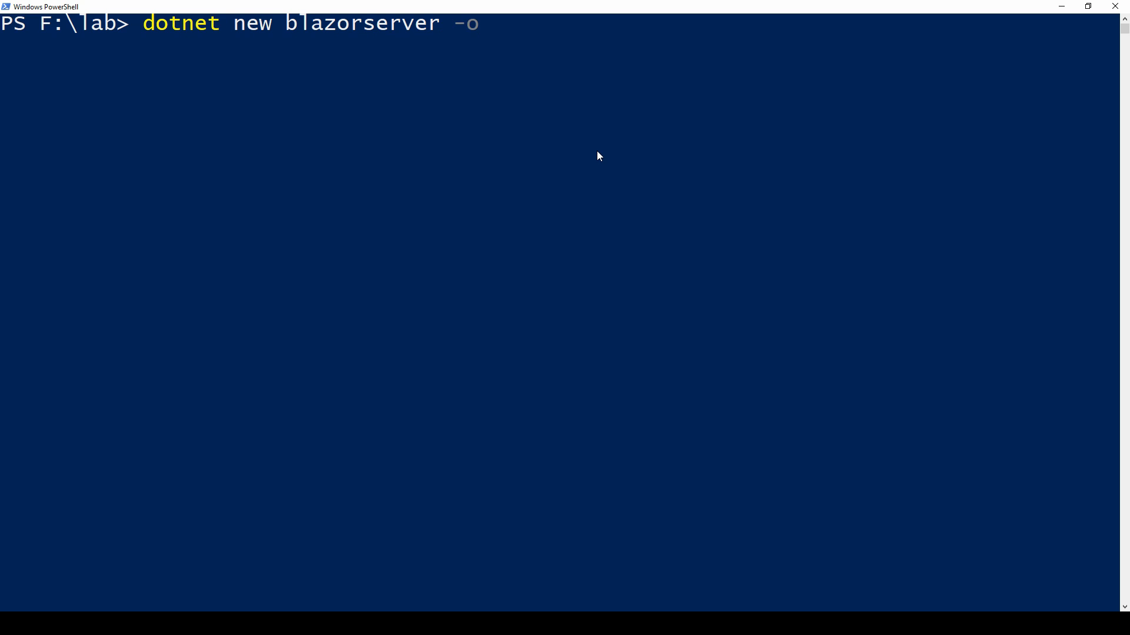
pyautogui.write('Serb')
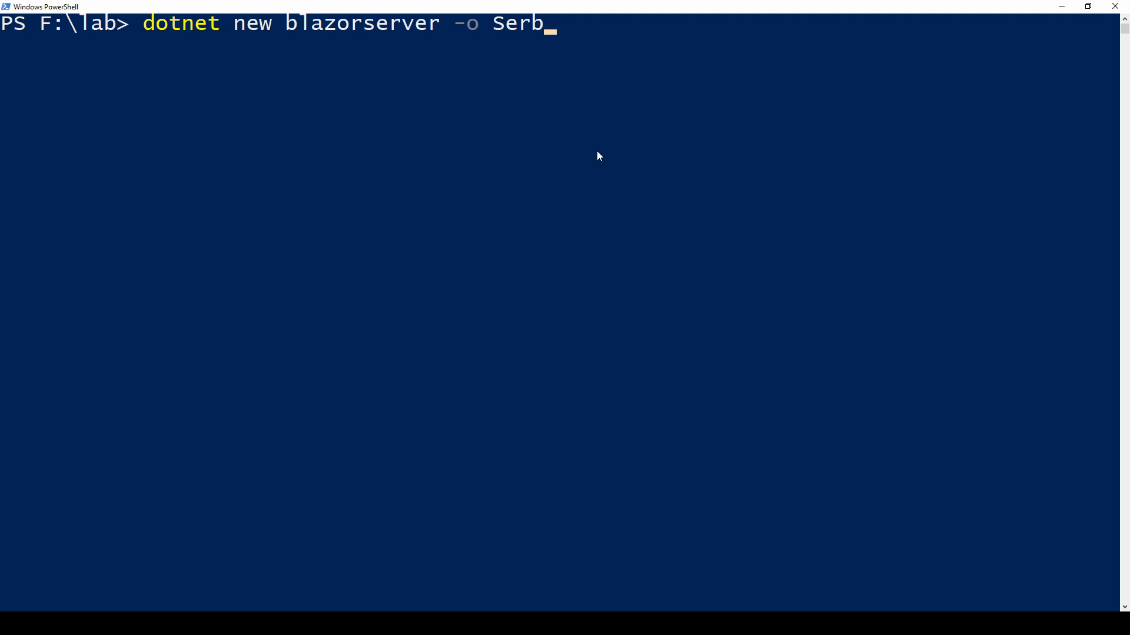
pyautogui.write('er|')
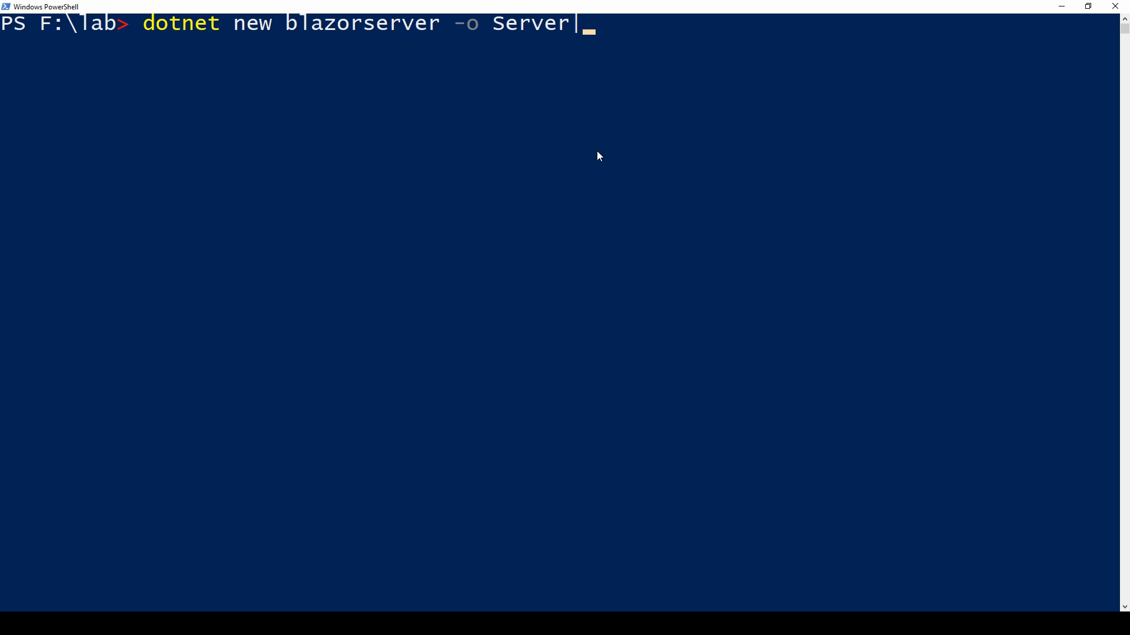
pyautogui.write('Blazo')
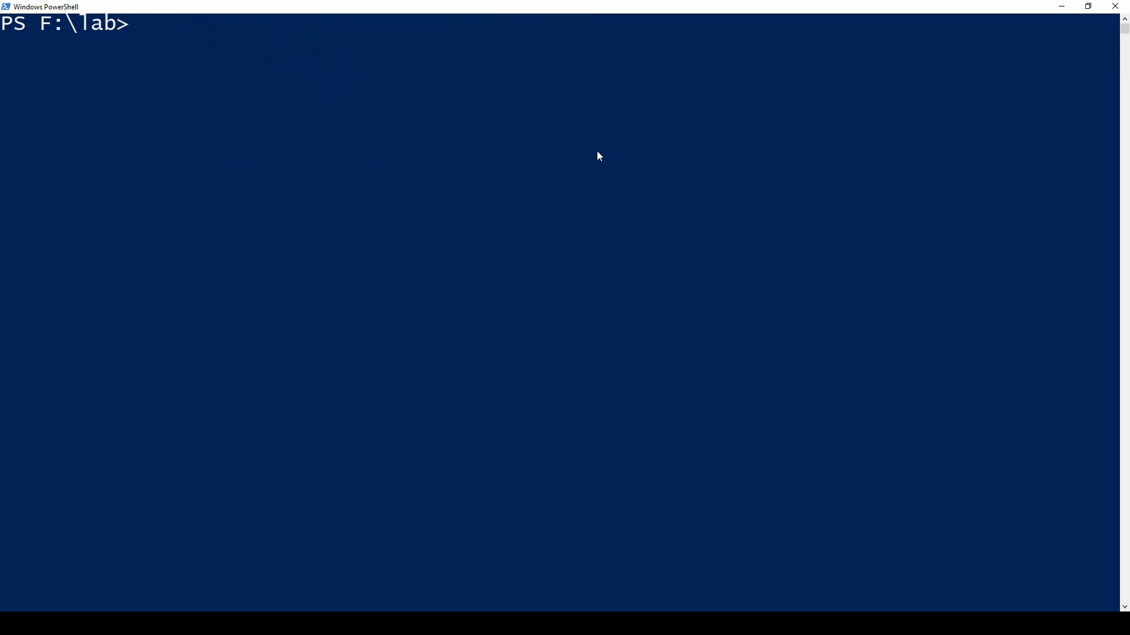
# Step: Move into the ServerBlazor folder and start it running on localhost:5001
pyautogui.write('cd .\\ServerBlazor\\')
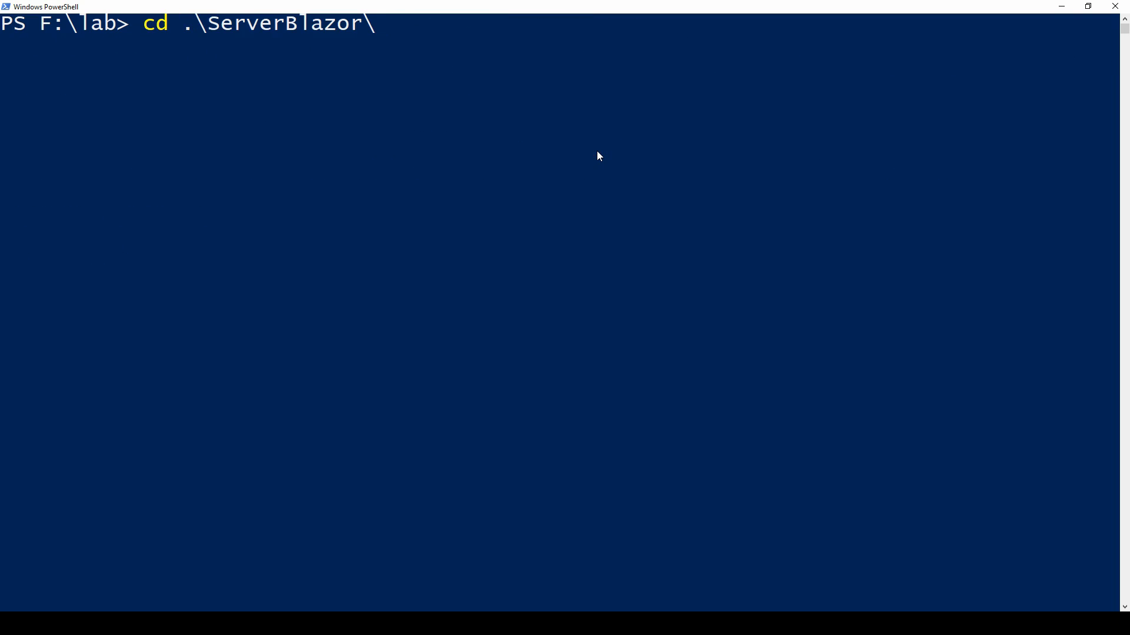
pyautogui.write('dotnet run')
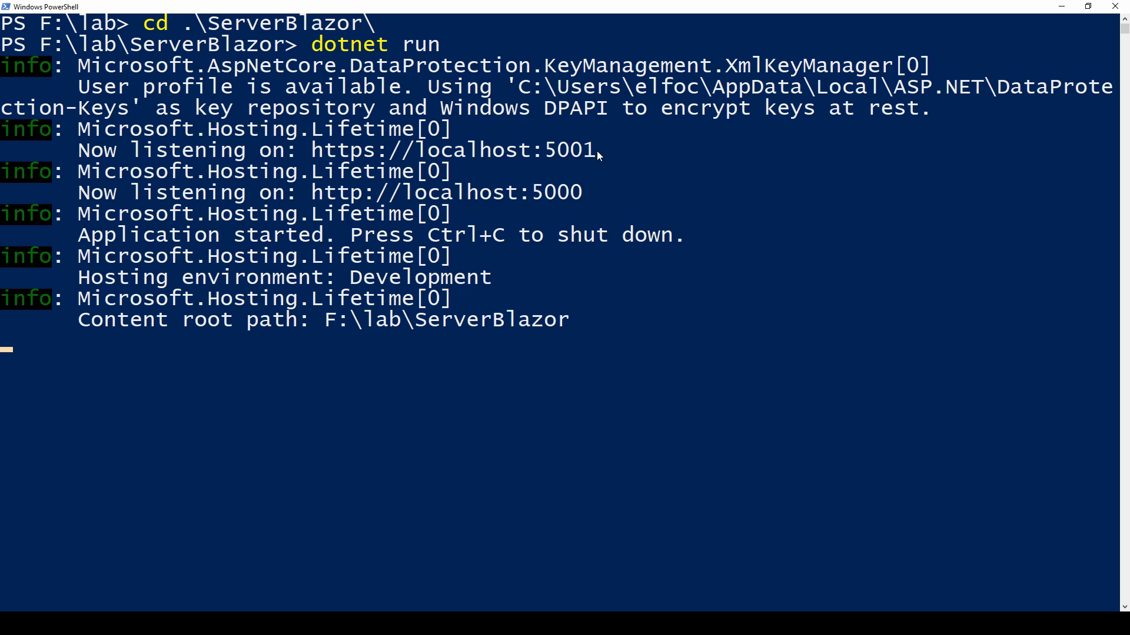
pyautogui.moveTo(519, 203)
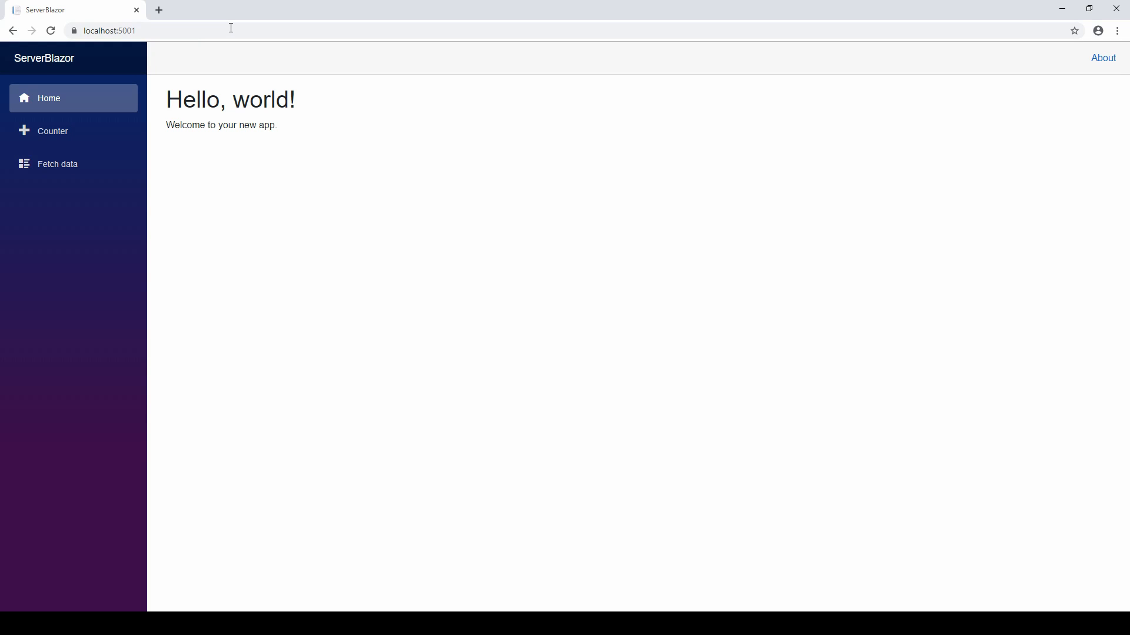
pyautogui.moveTo(6, 49)
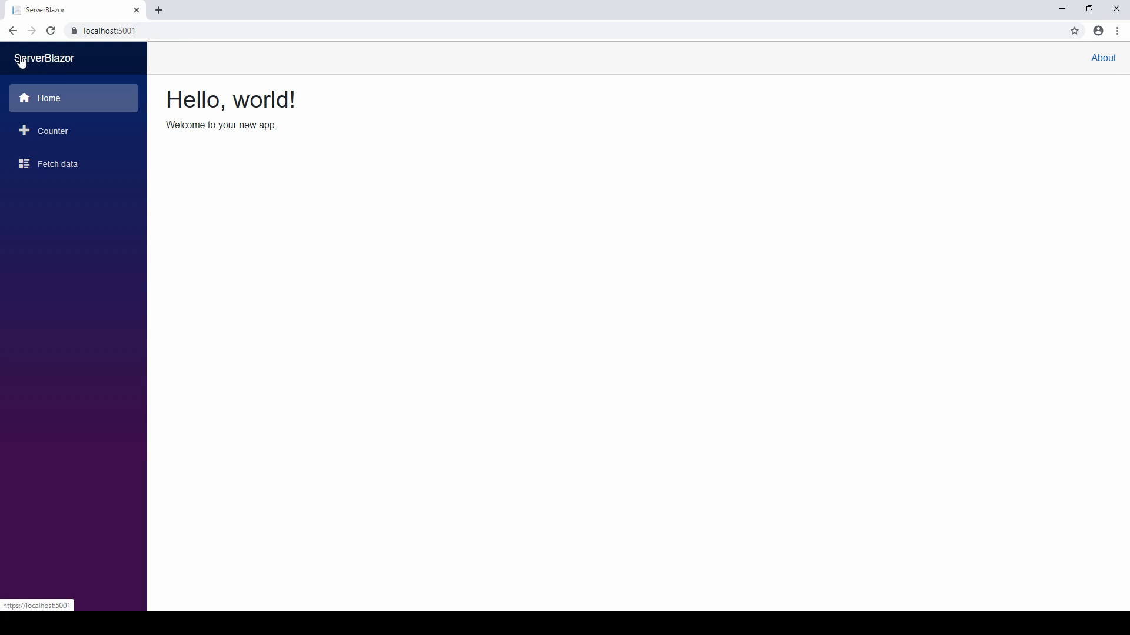
# Step: Raise the ServerBlazor counter to 6 and bring up developer tools for the page
pyautogui.click(52, 131)
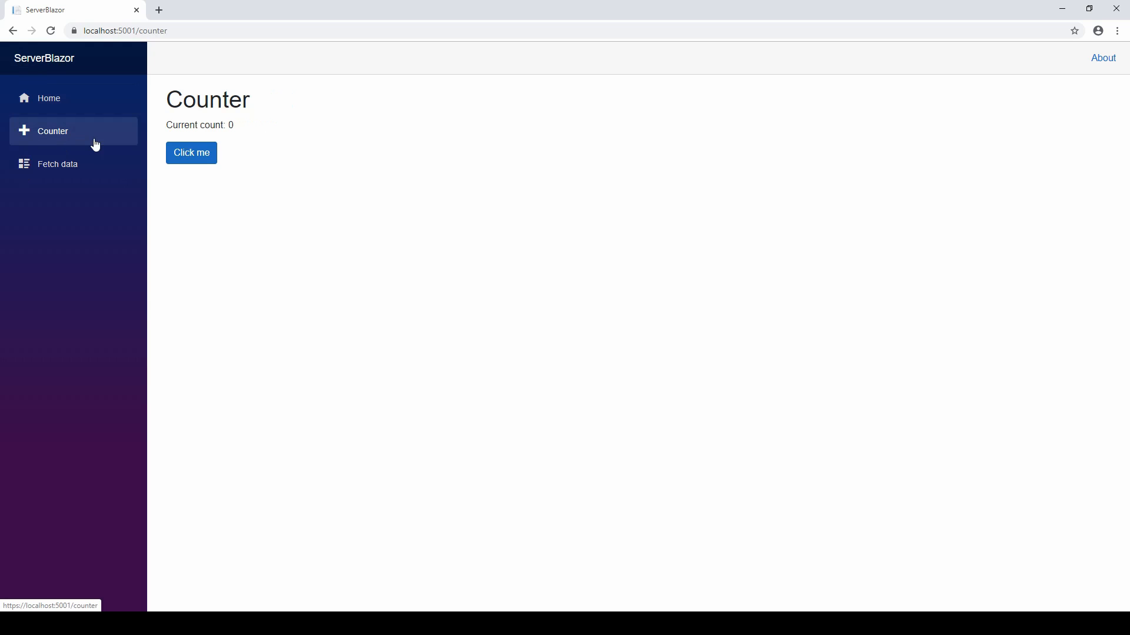
pyautogui.click(191, 153)
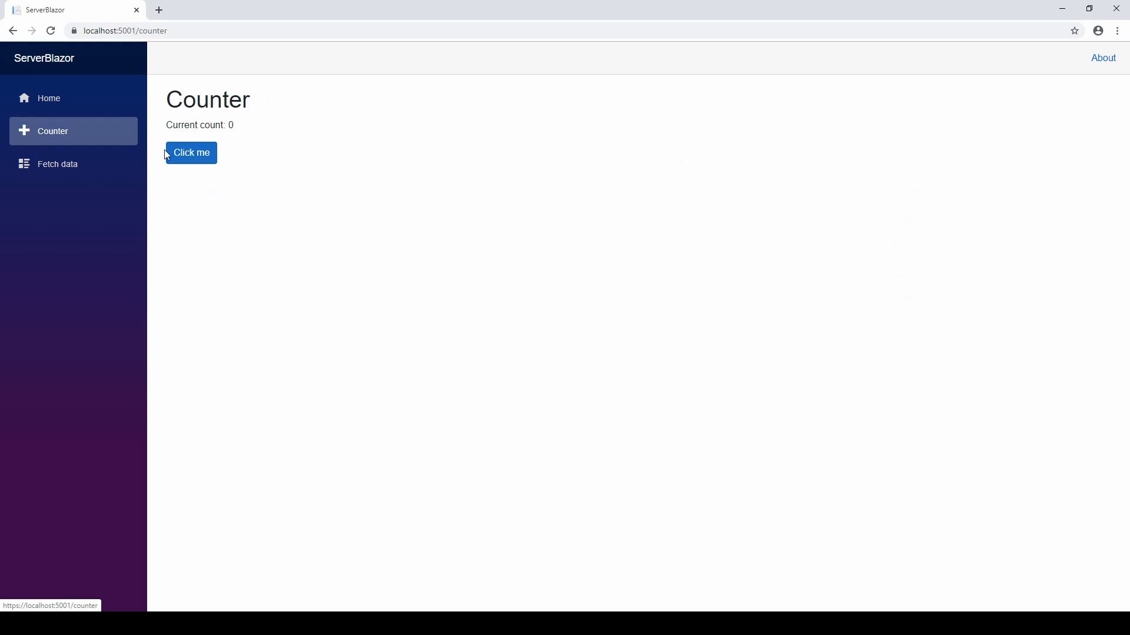
pyautogui.click(192, 153)
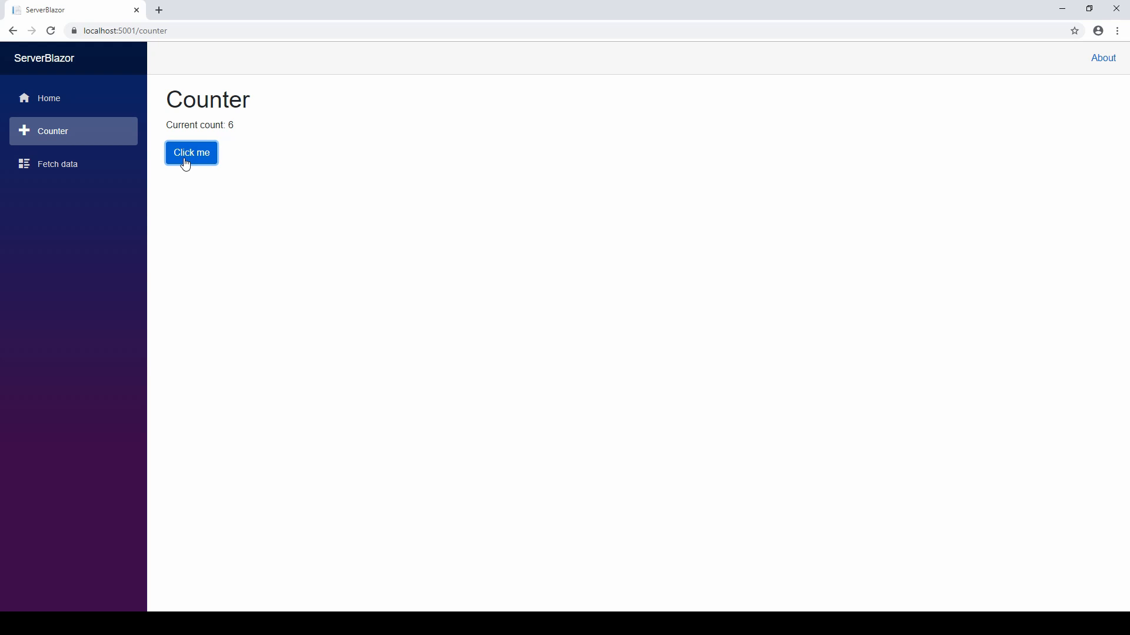
pyautogui.moveTo(213, 157)
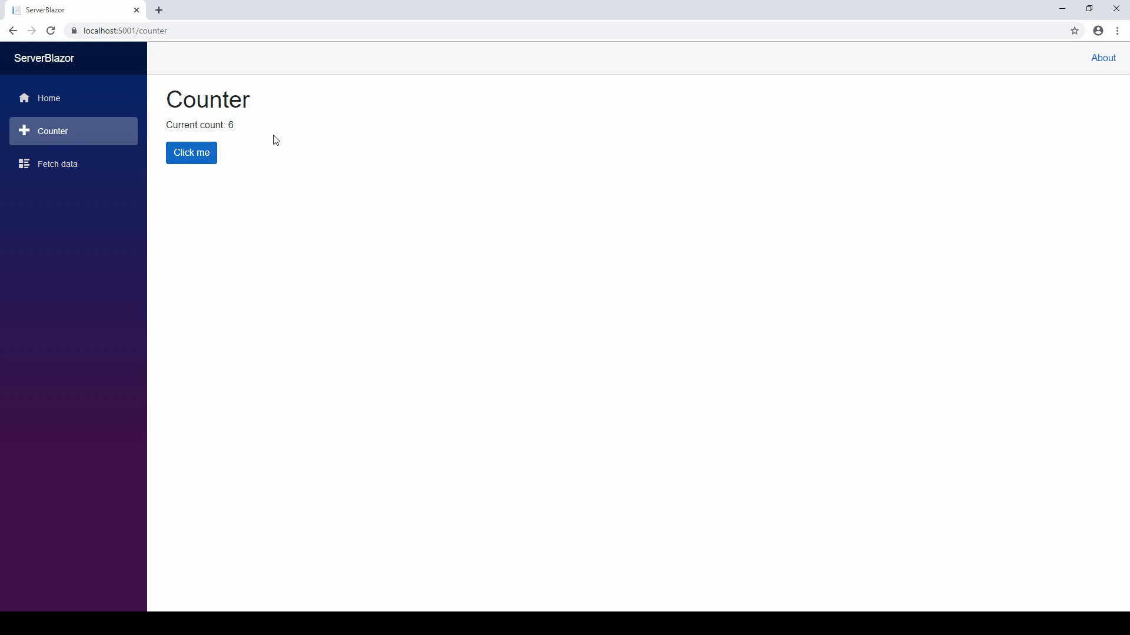
pyautogui.press('F12')
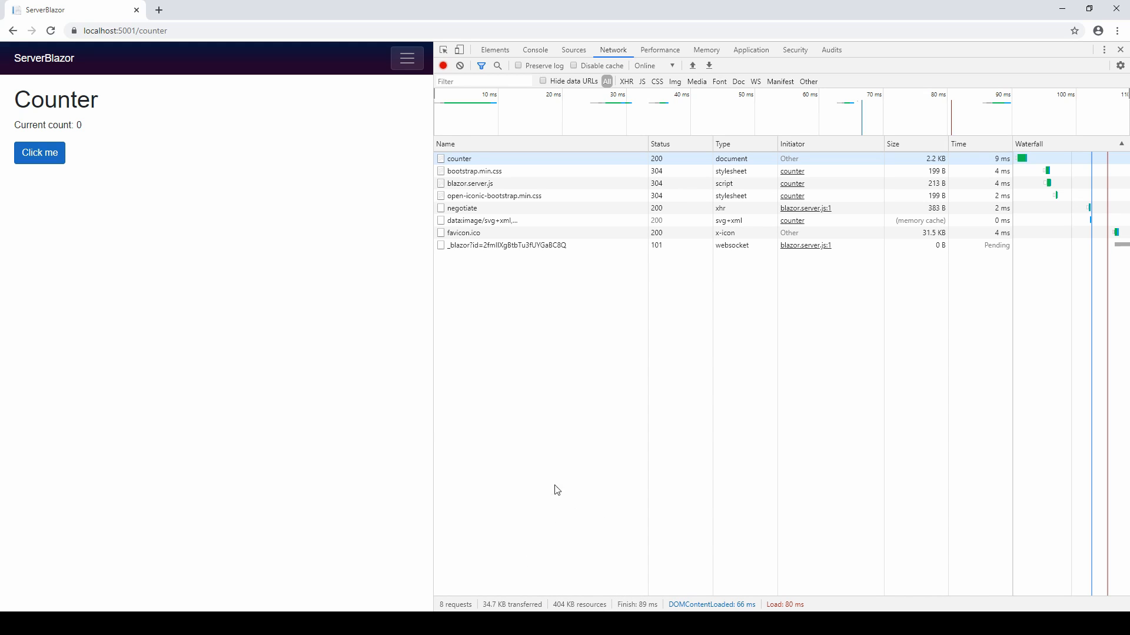
pyautogui.moveTo(130, 235)
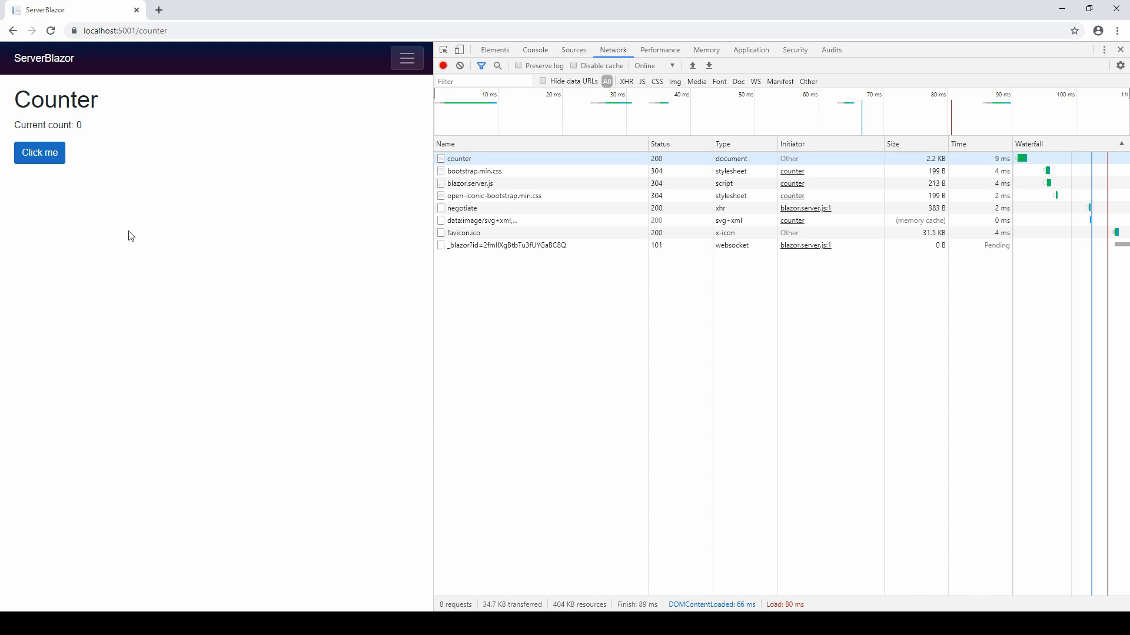
# Step: Raise the count to 10 and view the _blazor websocket request's 101 Switching Protocols headers
pyautogui.click(39, 153)
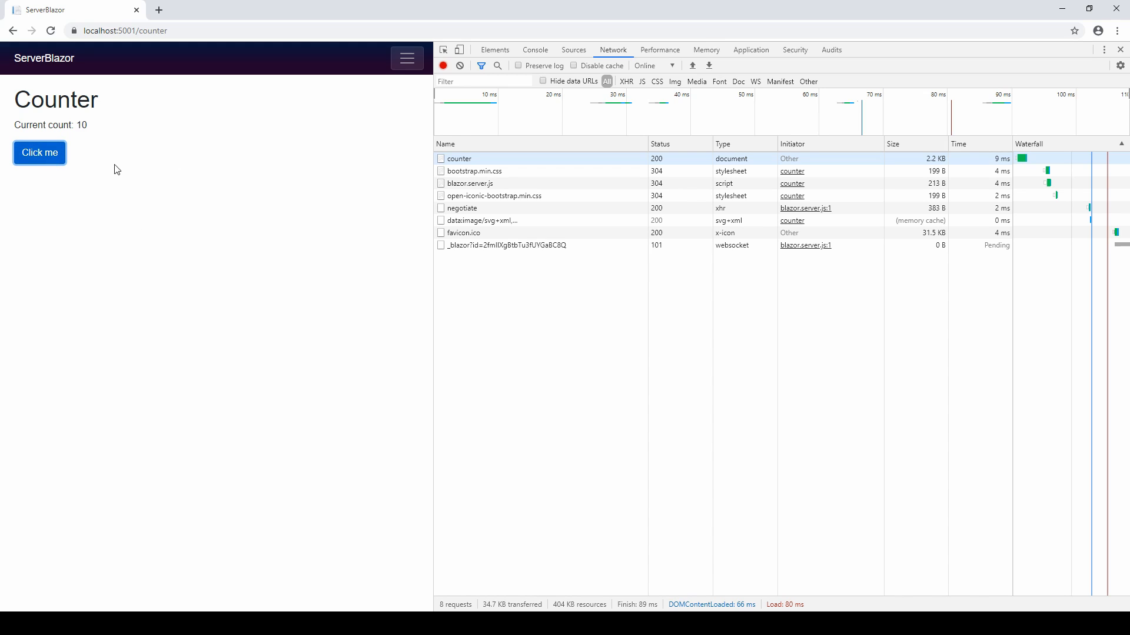
pyautogui.moveTo(504, 245)
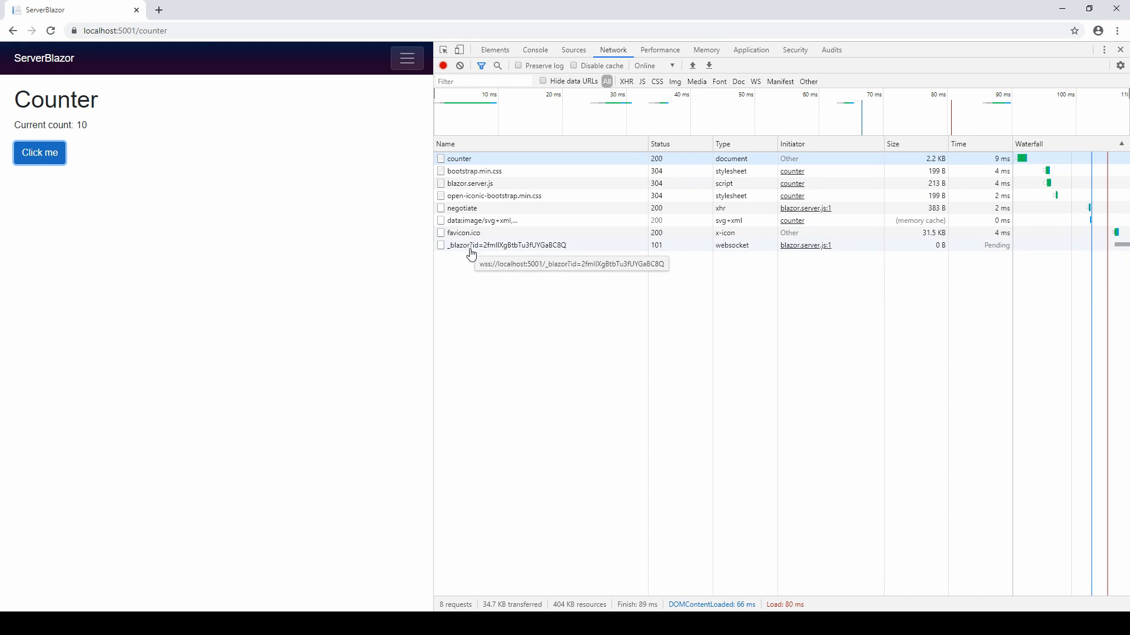
pyautogui.click(503, 245)
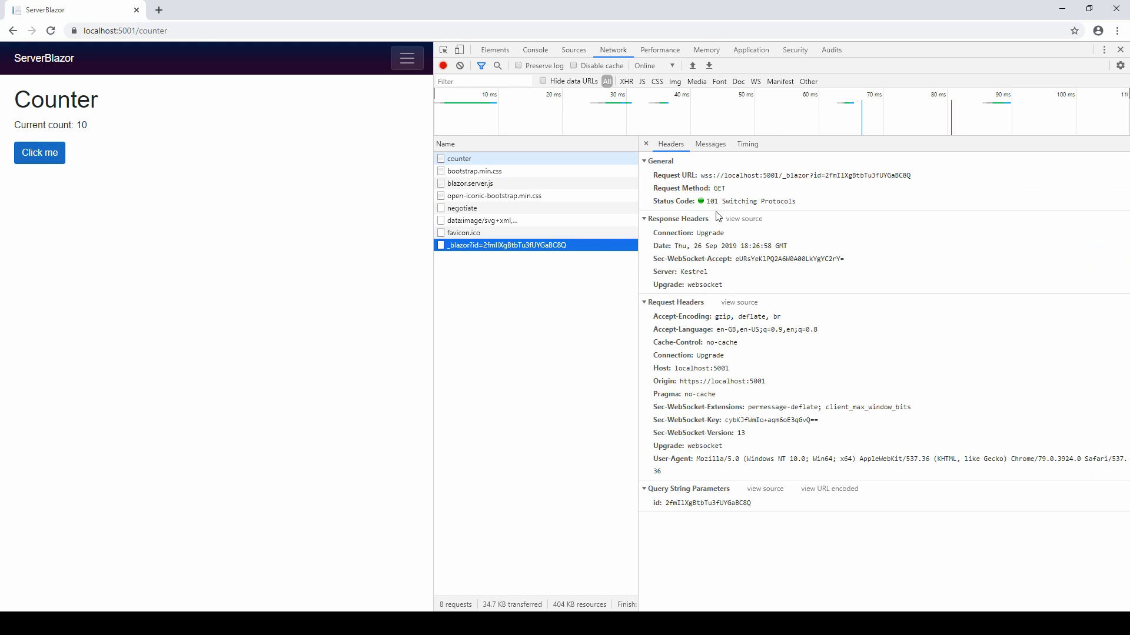
pyautogui.moveTo(766, 170)
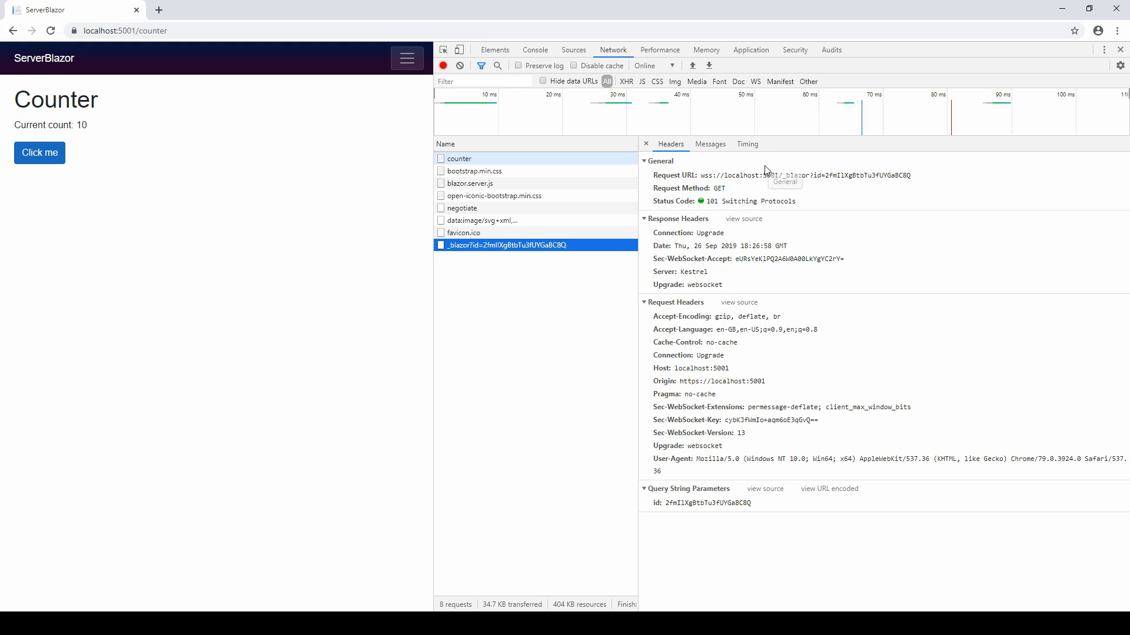